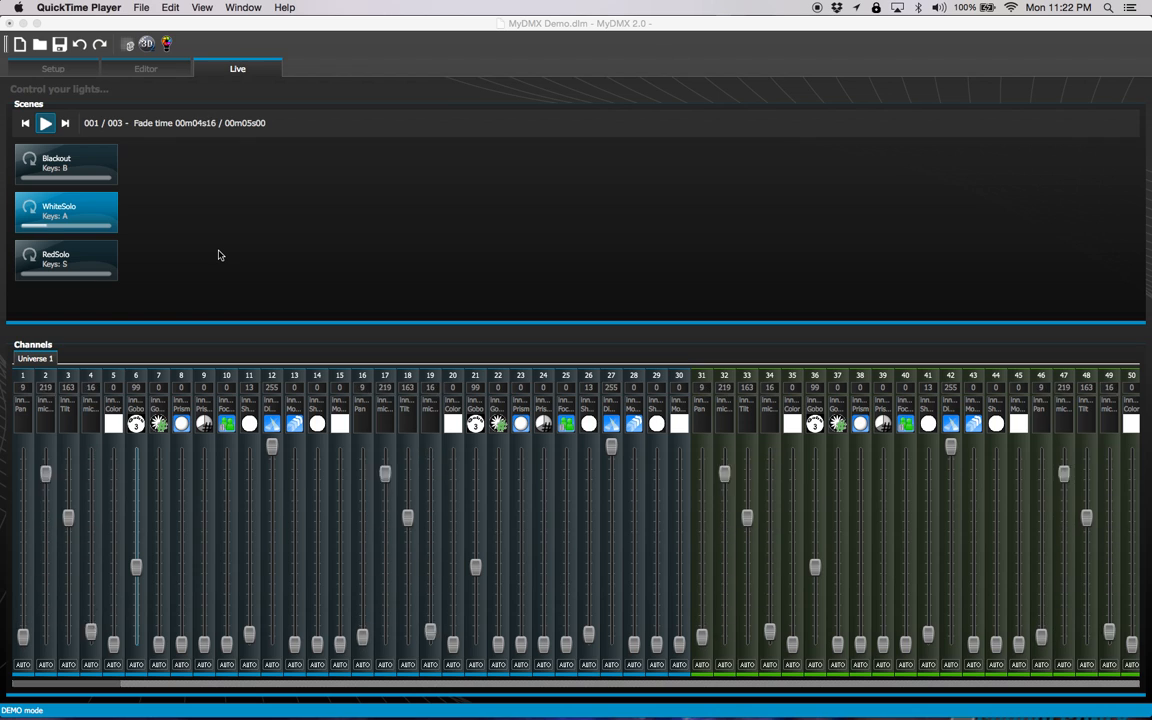
- Cycle the AUTO buttons on channels 12 and 27 so both run in LTP/HTP instead of Auto
{"action": "left_click", "coordinate": [64, 124]}
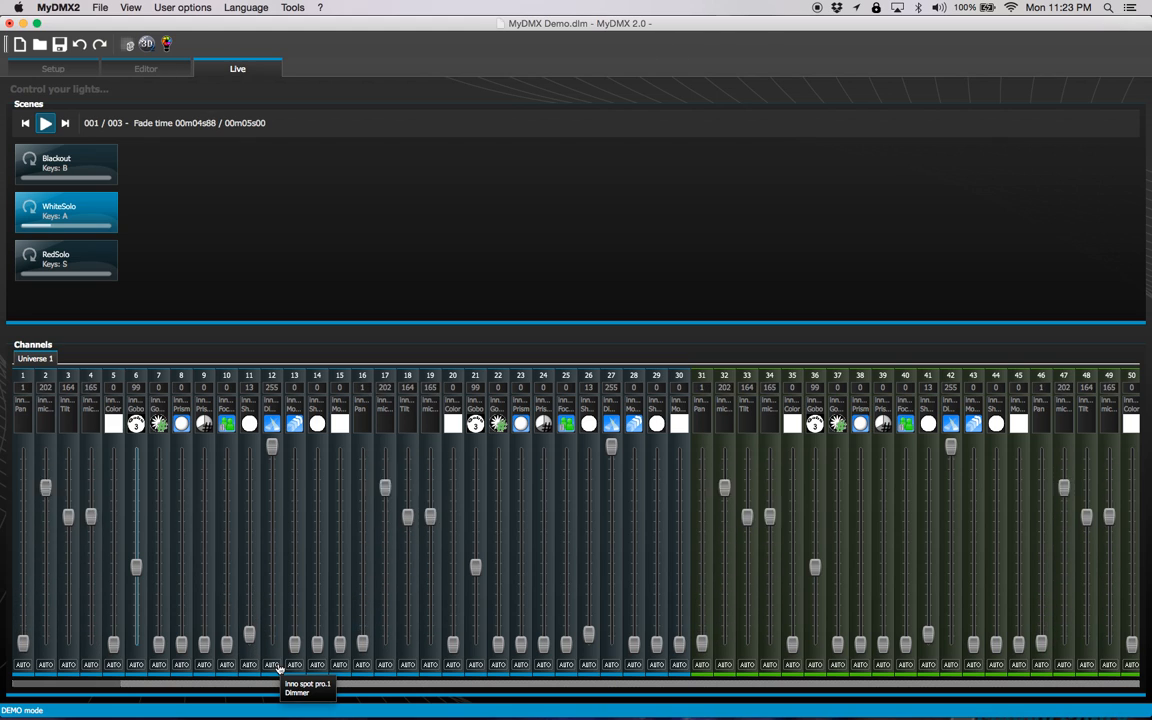
{"action": "left_click", "coordinate": [64, 124]}
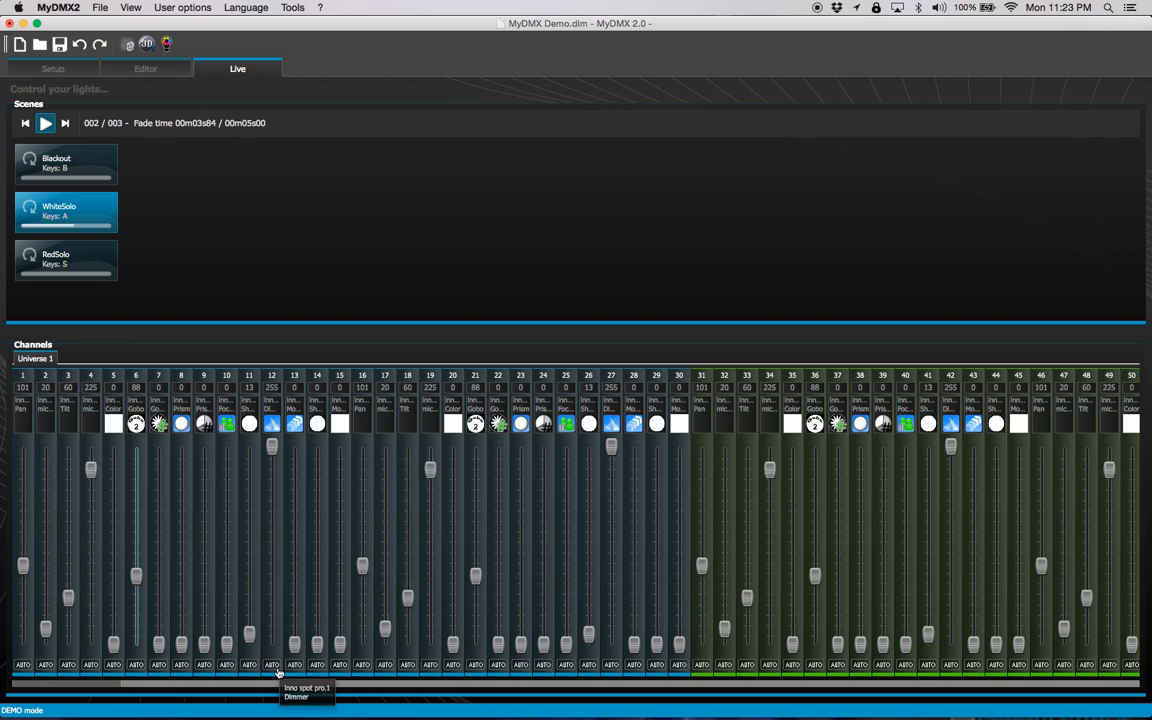
{"action": "left_click", "coordinate": [64, 124]}
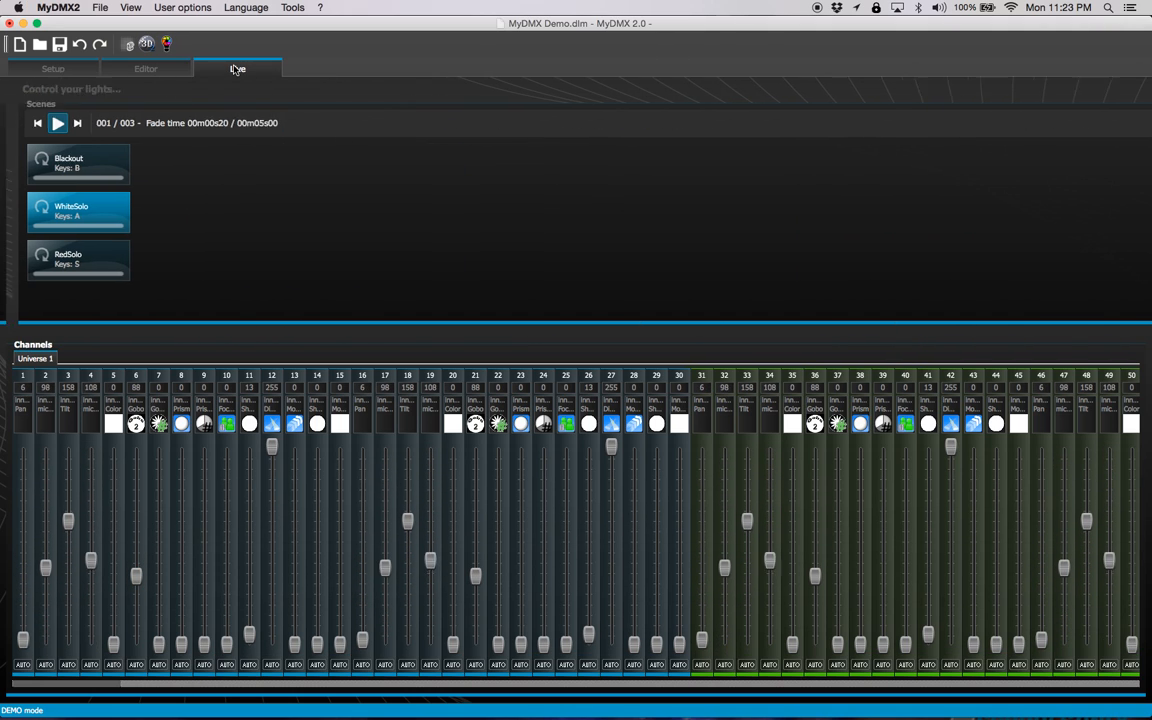
{"action": "left_click", "coordinate": [64, 124]}
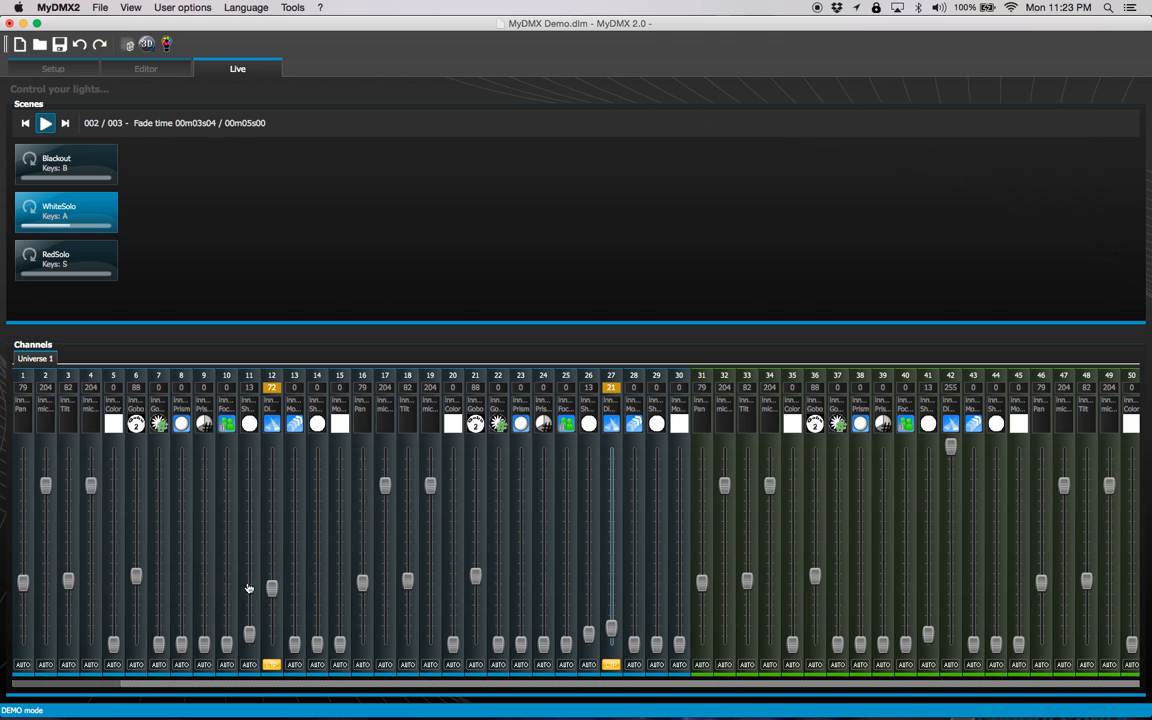
- Take gobo channel 6 out of Auto so it holds a manual level alongside channels 12 and 27
{"action": "left_click", "coordinate": [64, 122]}
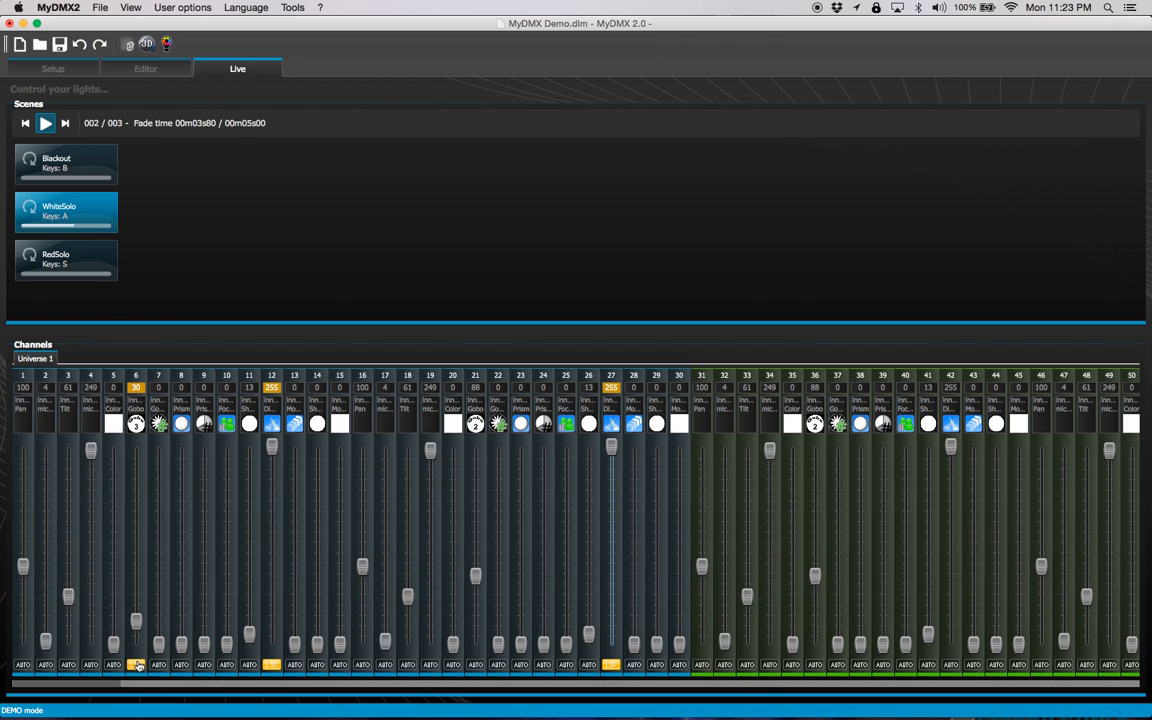
{"action": "left_click", "coordinate": [64, 122]}
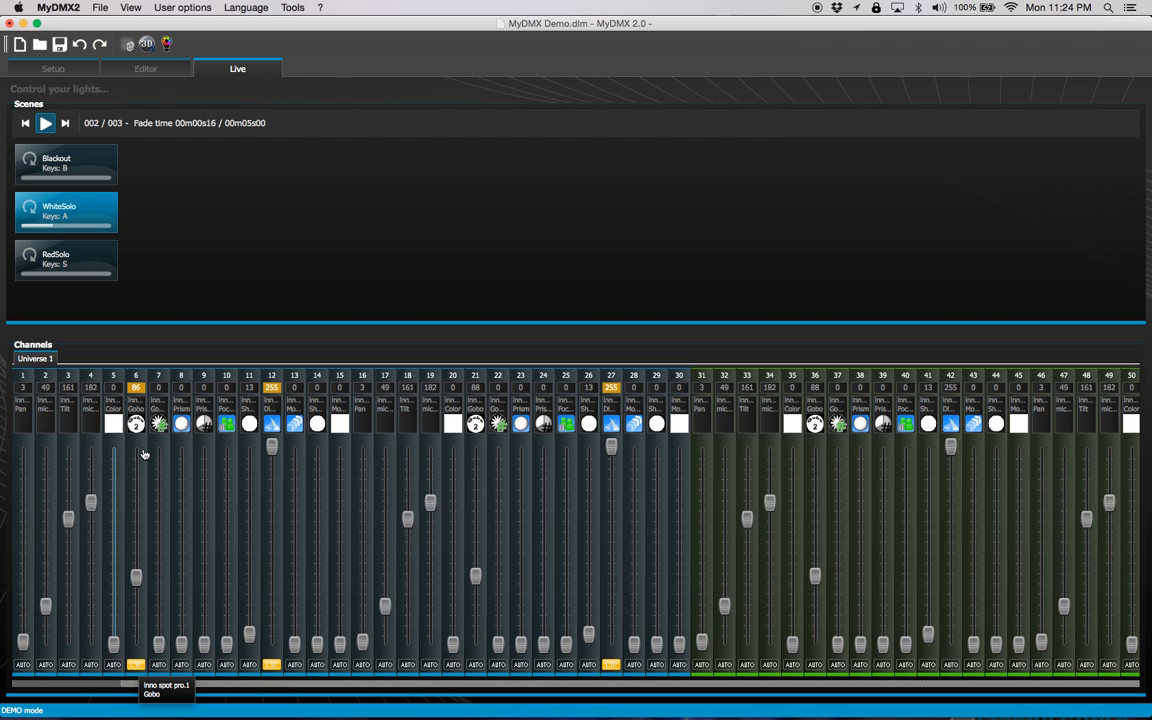
- In the Editor, review WhiteSolo's steps and lower the channel 6 fader in step 3
{"action": "left_click", "coordinate": [144, 68]}
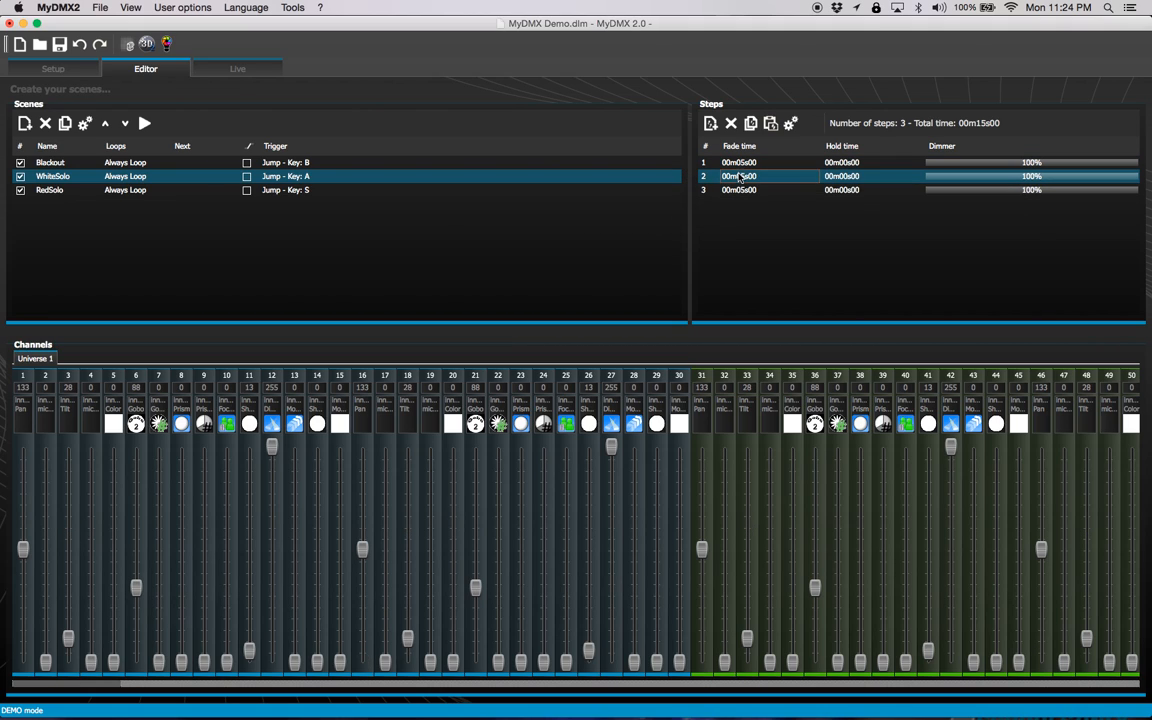
{"action": "left_click", "coordinate": [738, 162]}
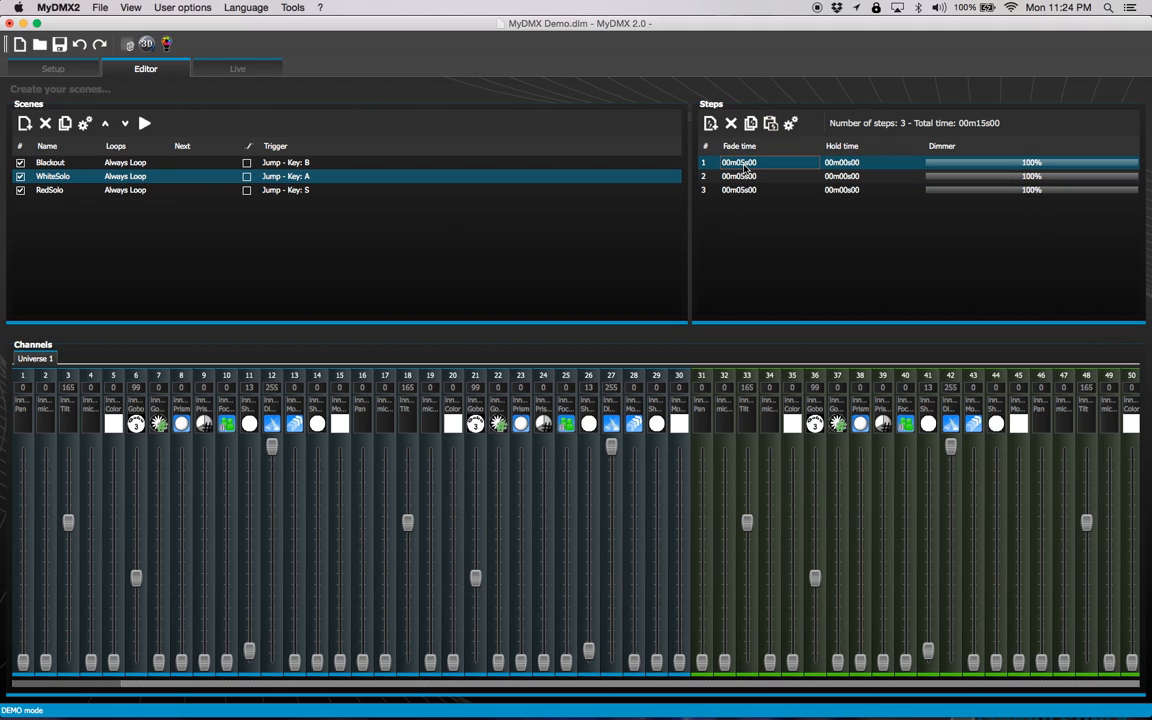
{"action": "left_click", "coordinate": [740, 176]}
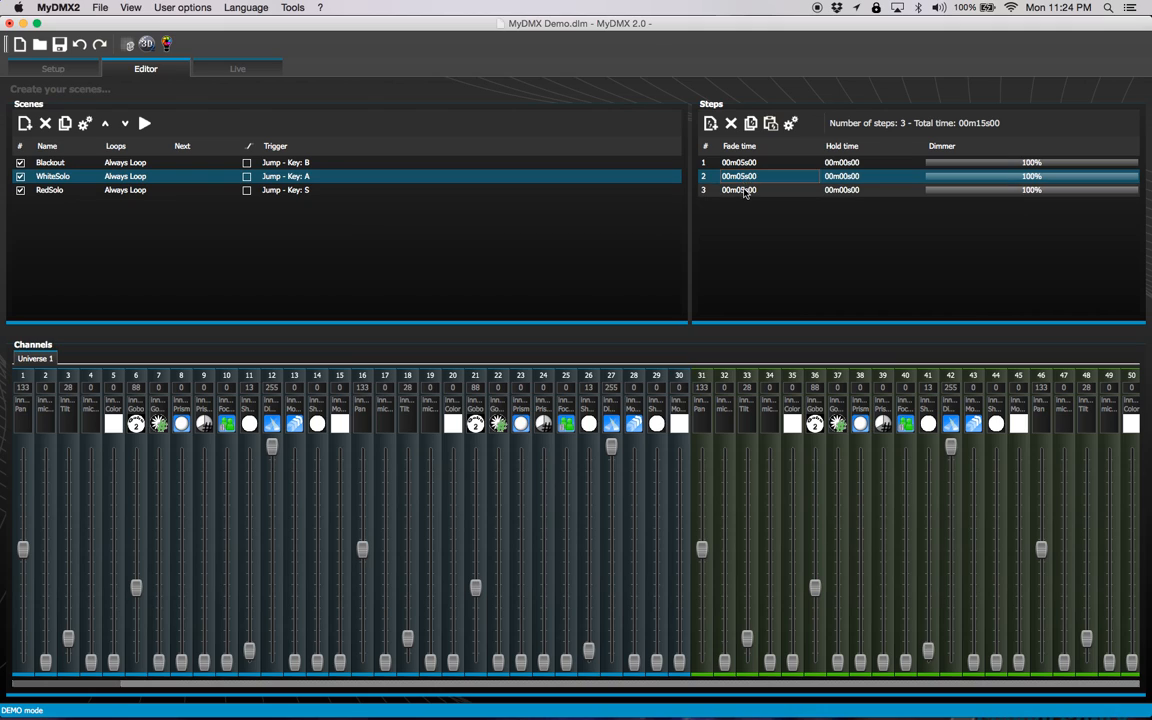
{"action": "left_click", "coordinate": [740, 188]}
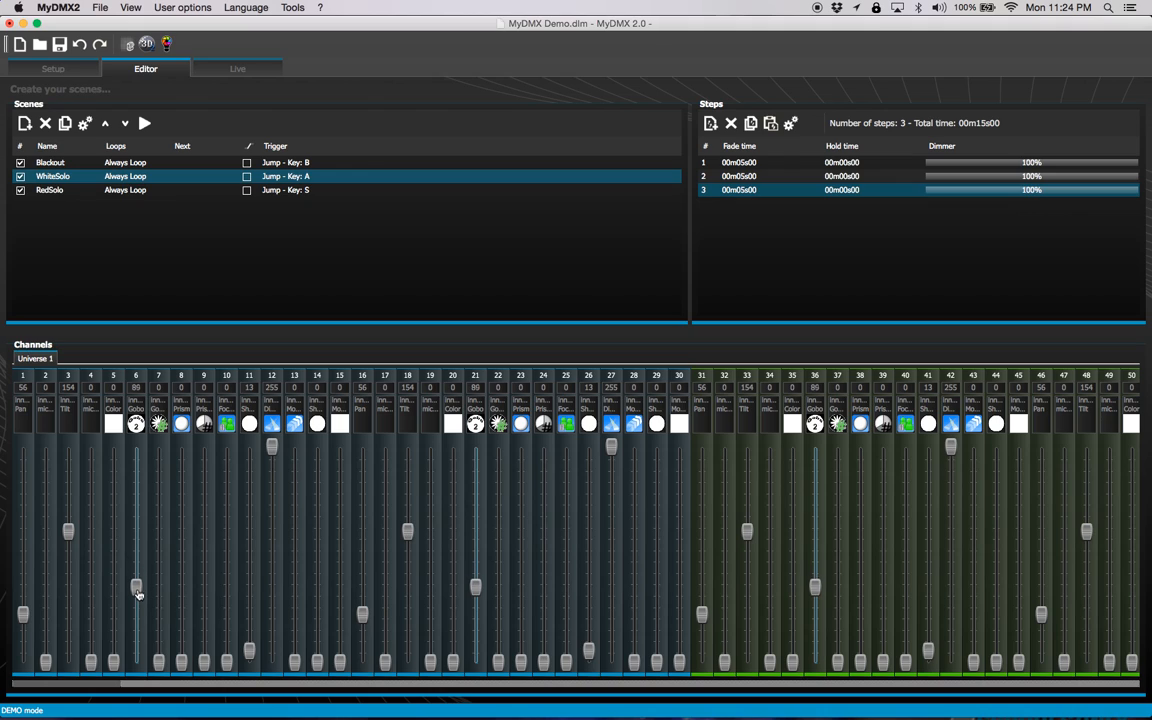
{"action": "left_click_drag", "start_coordinate": [136, 584], "coordinate": [136, 644]}
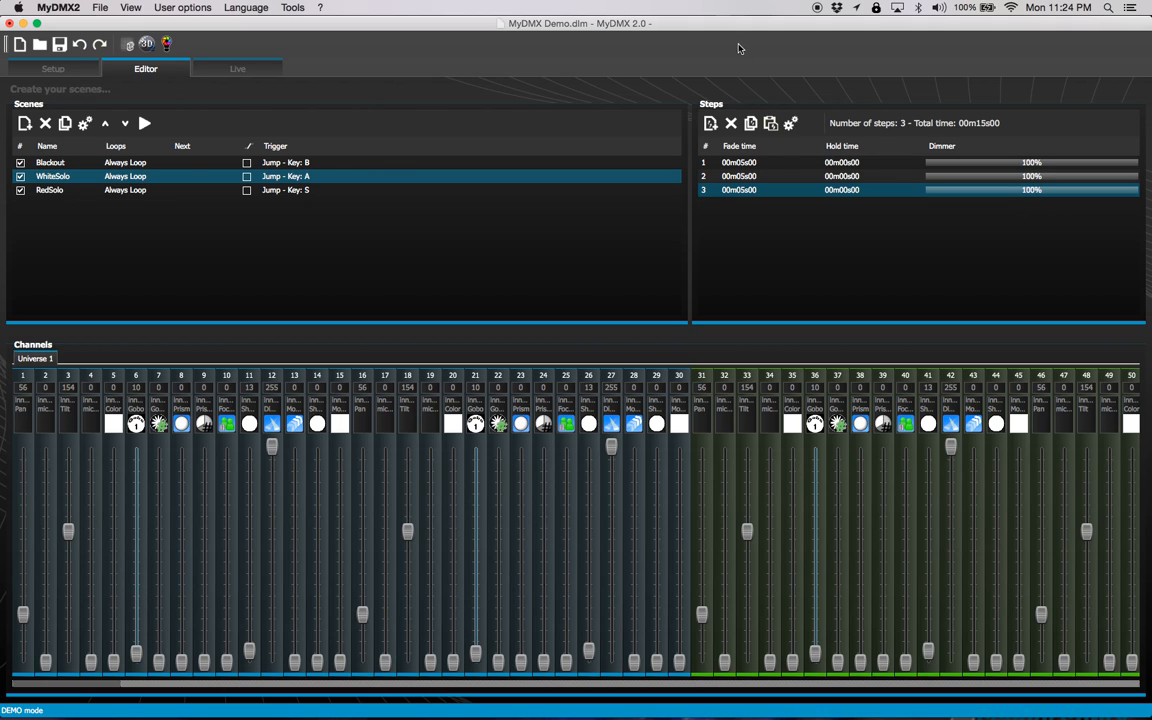
- Re-check WhiteSolo's first and third steps, then resume live playback of the scene
{"action": "left_click", "coordinate": [738, 162]}
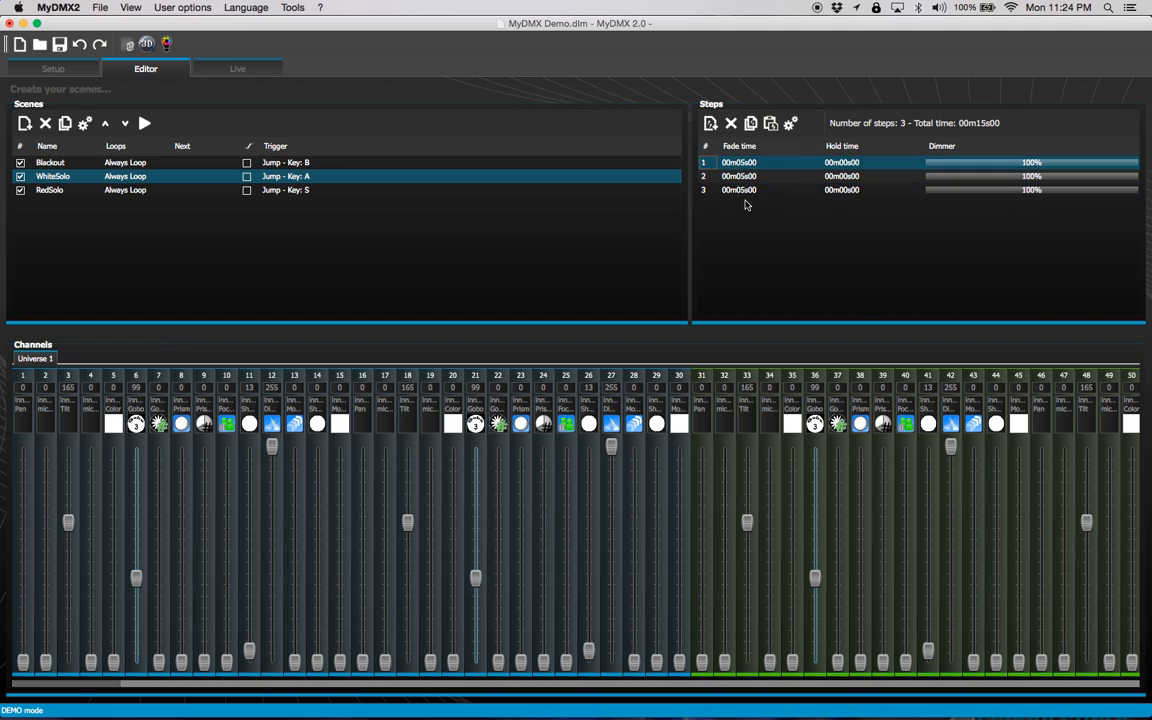
{"action": "left_click", "coordinate": [738, 190]}
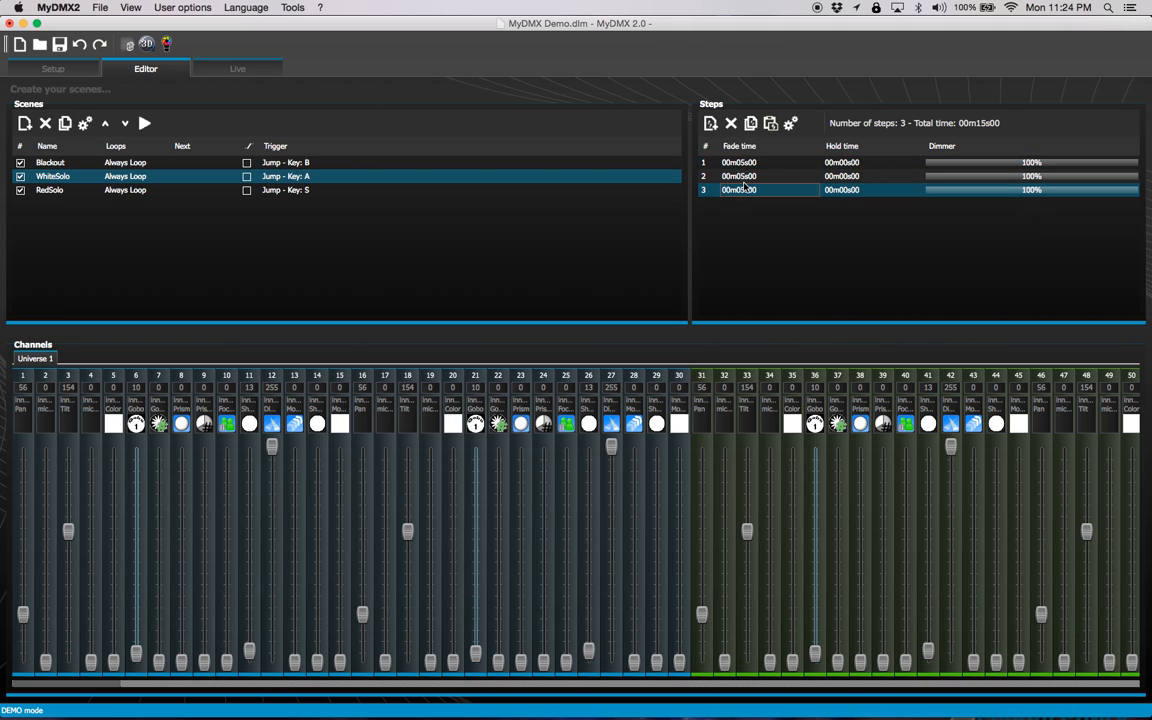
{"action": "left_click", "coordinate": [236, 68]}
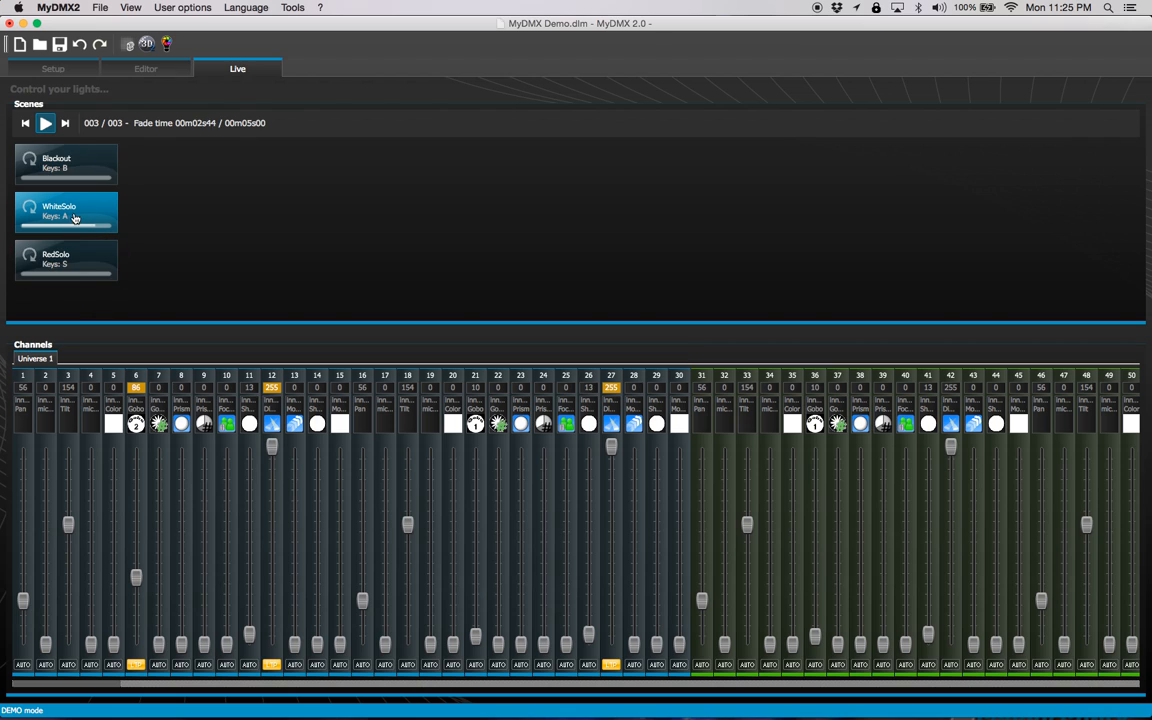
- Set the channel 6 gobo level by hand during WhiteSolo, then trigger the Blackout scene
{"action": "left_click", "coordinate": [24, 122]}
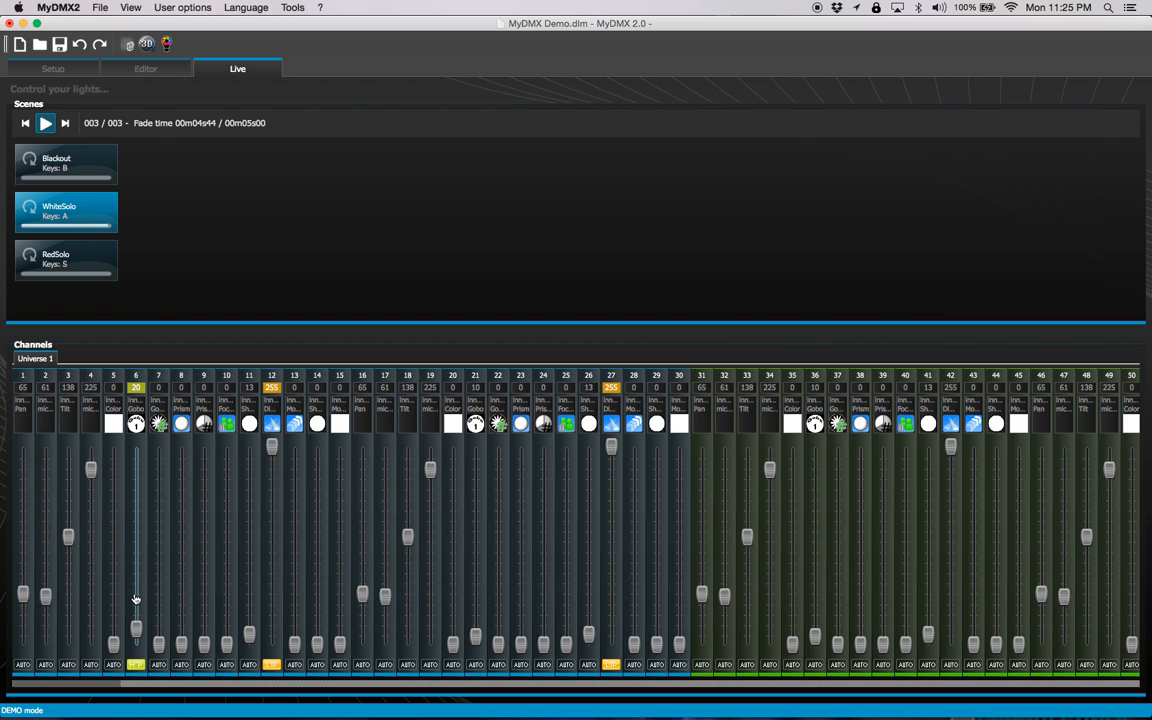
{"action": "left_click", "coordinate": [24, 124]}
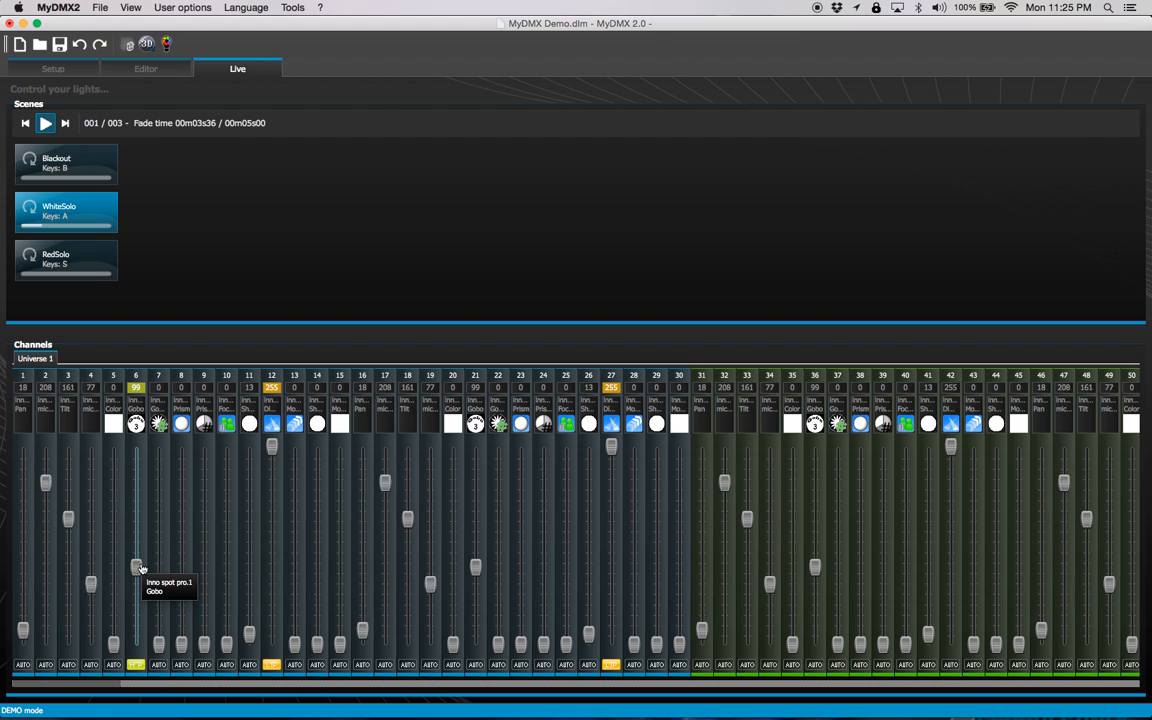
{"action": "left_click", "coordinate": [64, 124]}
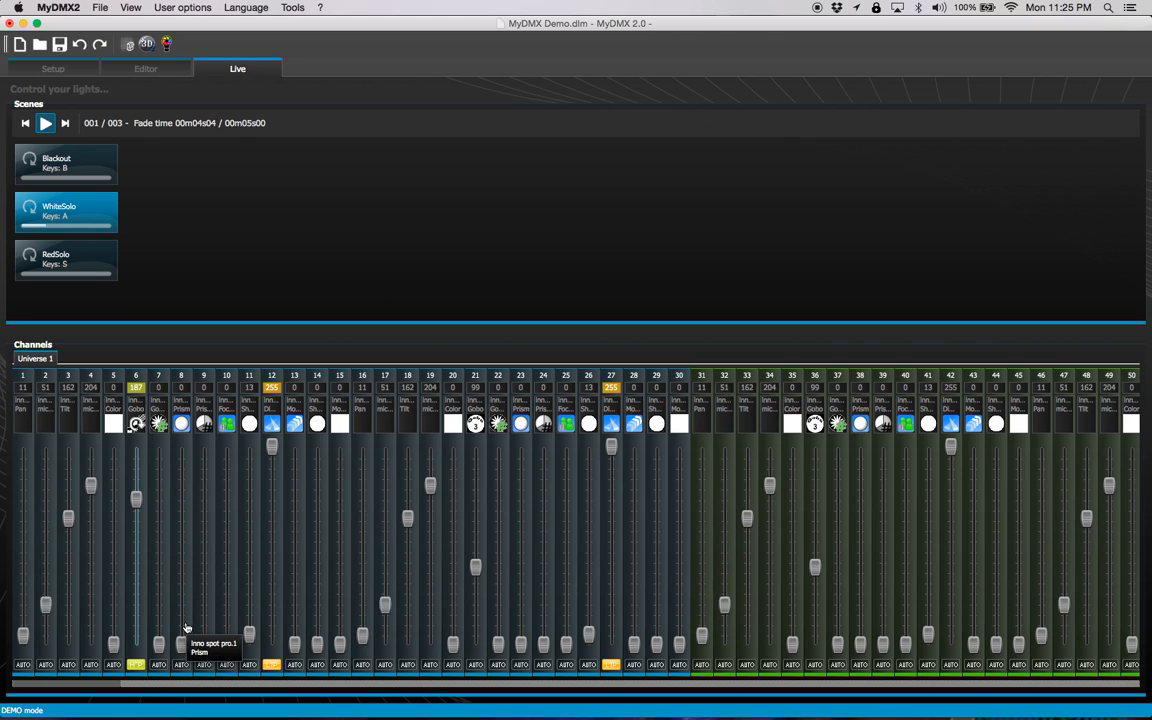
{"action": "left_click", "coordinate": [64, 124]}
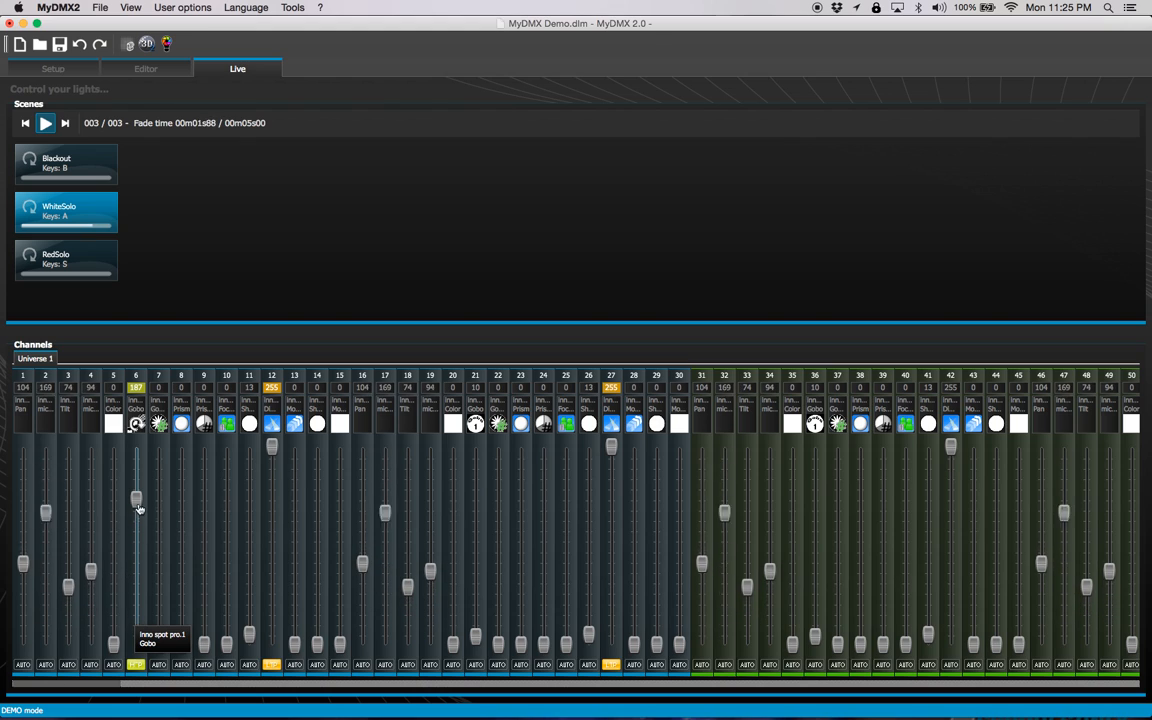
{"action": "left_click", "coordinate": [66, 164]}
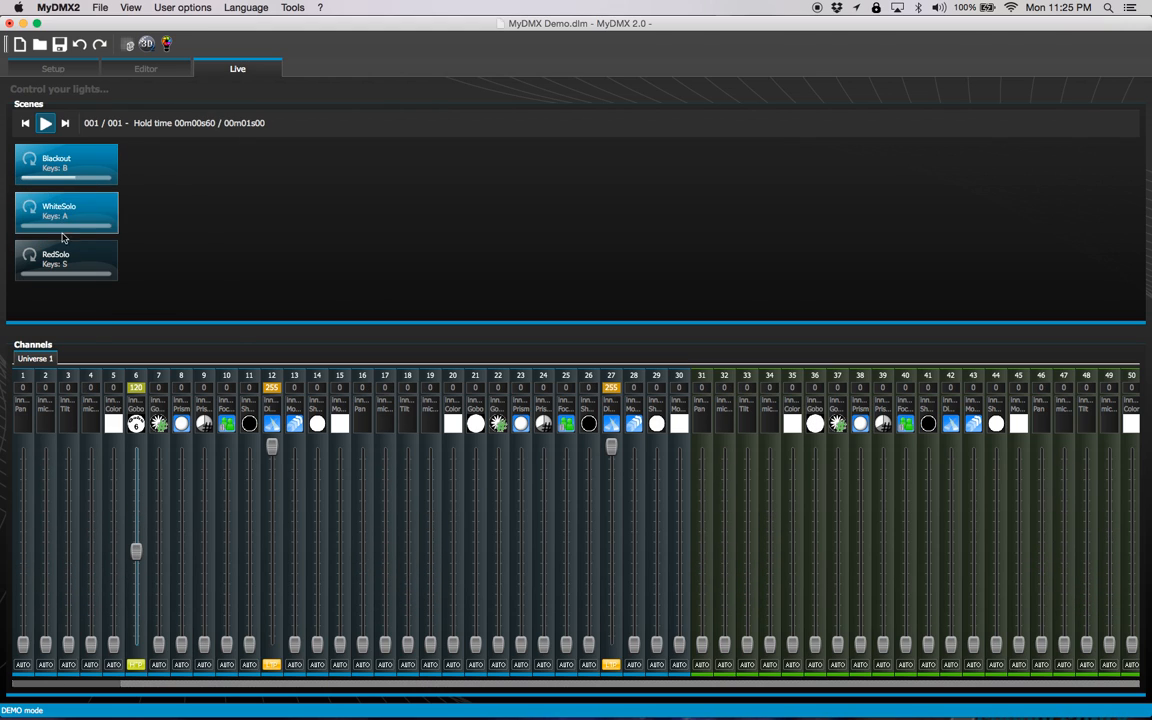
- Run RedSolo, return to Blackout, and pull channel 6's gobo down then back up manually
{"action": "left_click", "coordinate": [66, 260]}
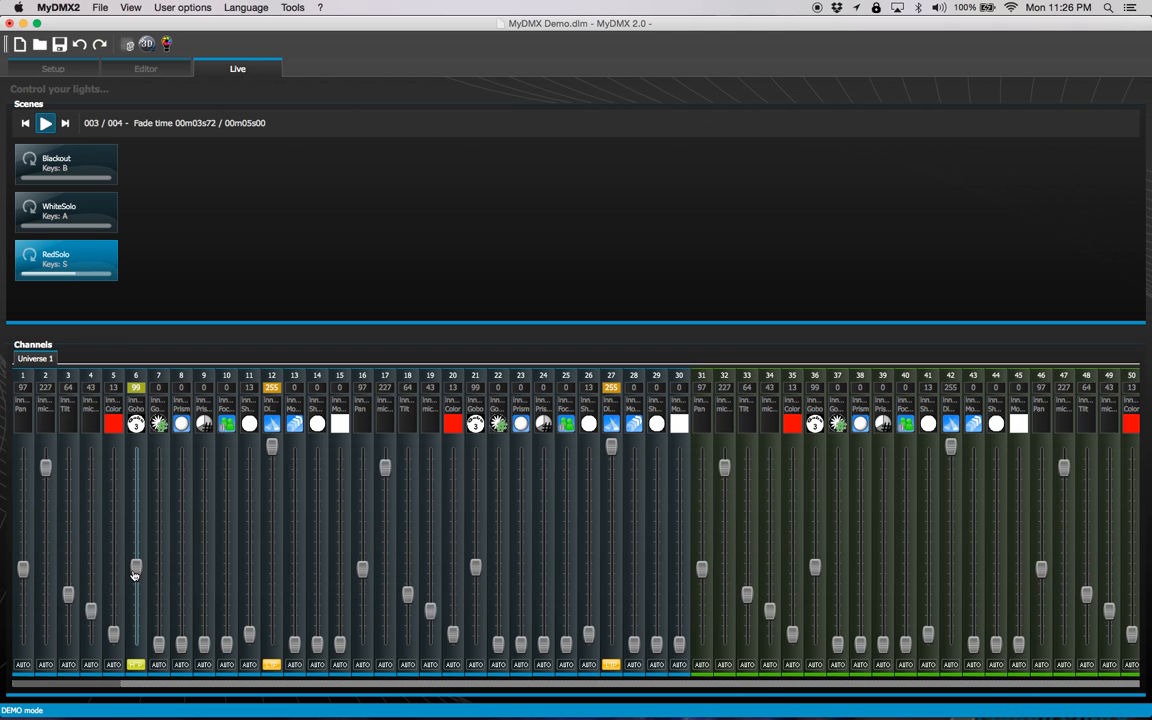
{"action": "left_click", "coordinate": [64, 122]}
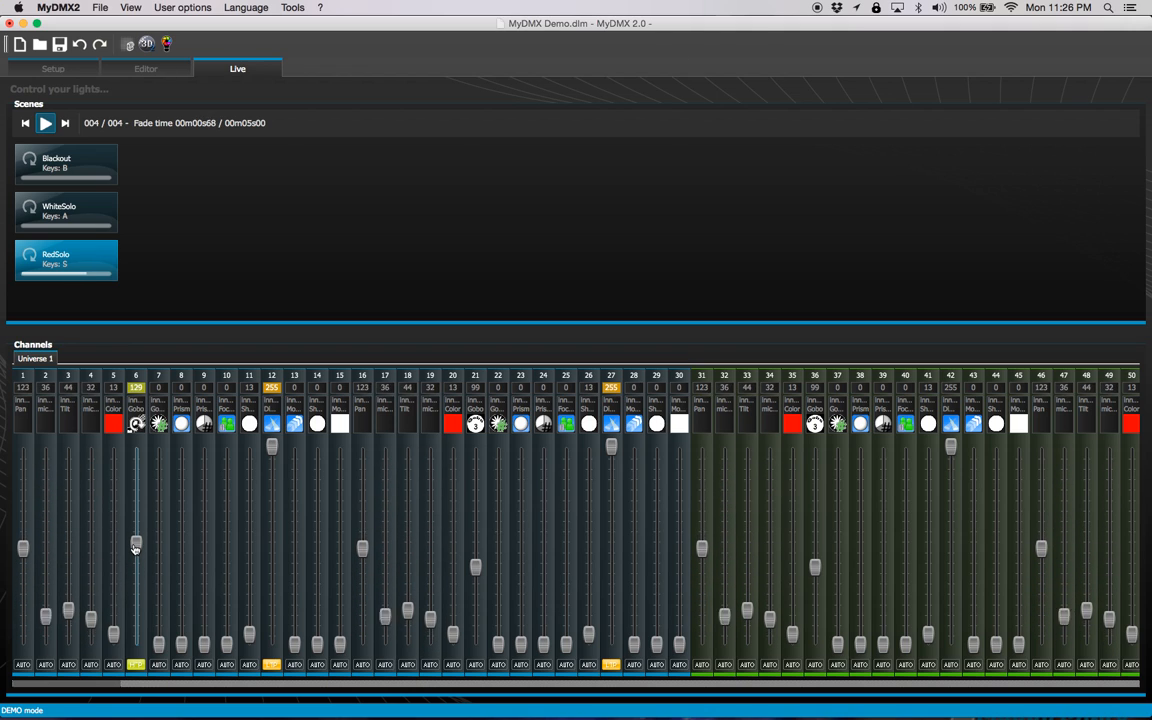
{"action": "left_click", "coordinate": [66, 164]}
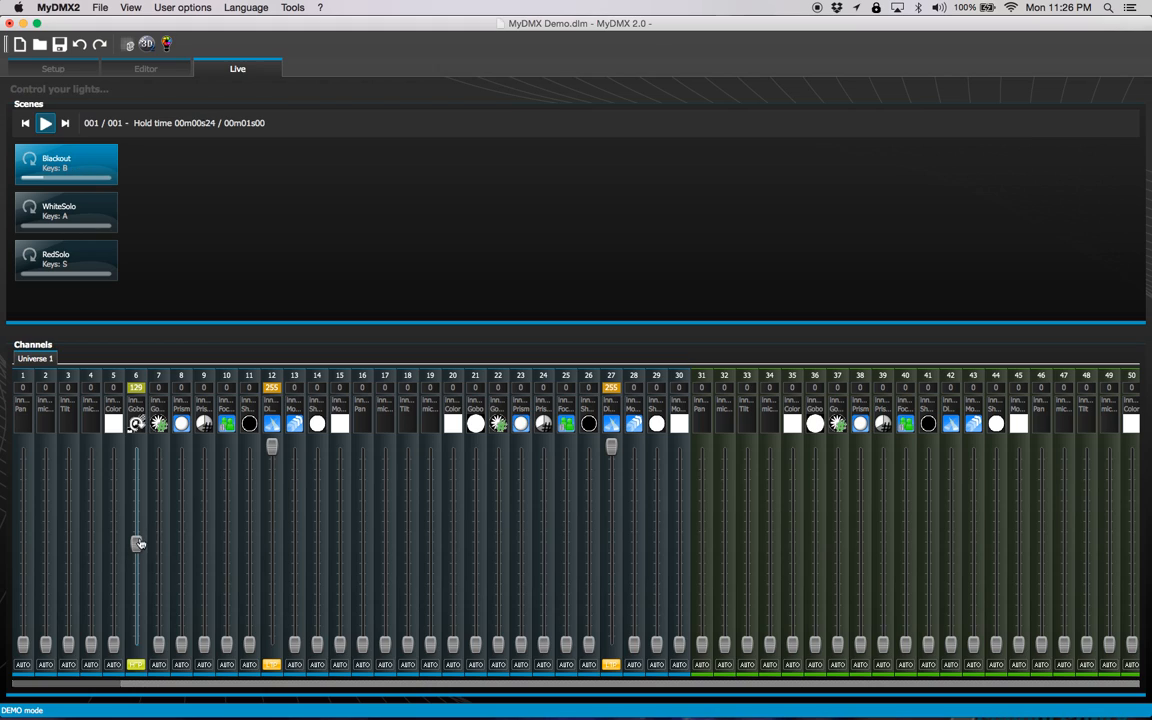
{"action": "left_click_drag", "start_coordinate": [136, 544], "coordinate": [136, 650]}
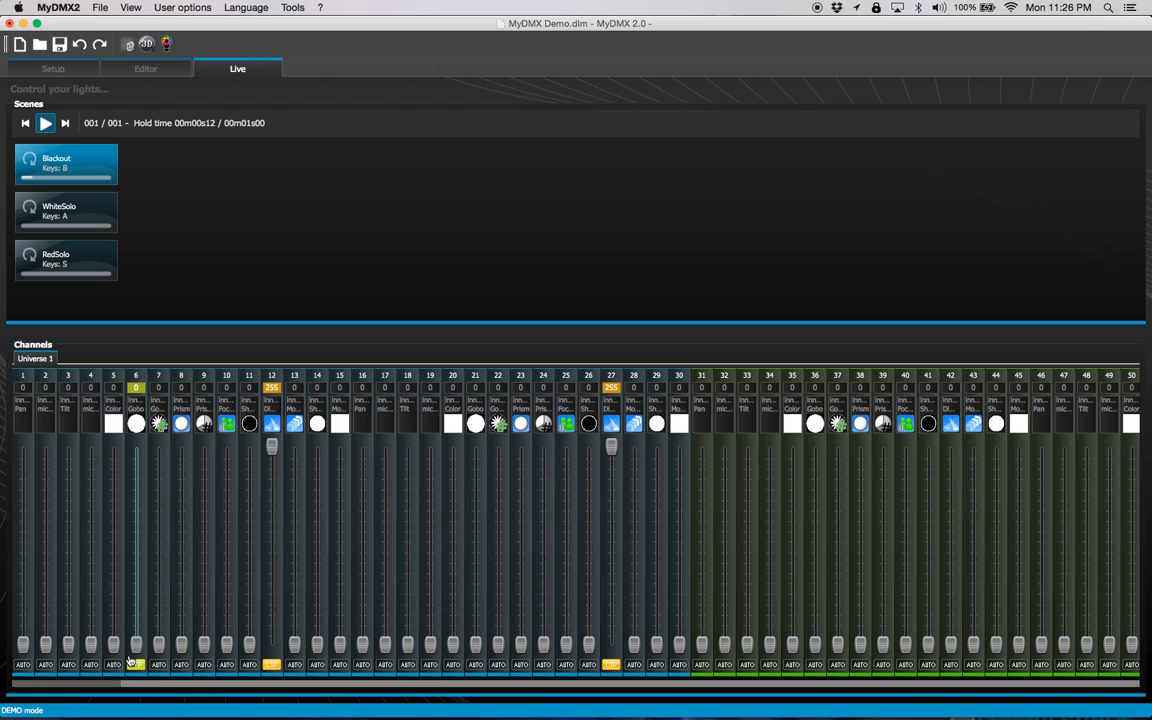
{"action": "left_click_drag", "start_coordinate": [136, 660], "coordinate": [136, 576]}
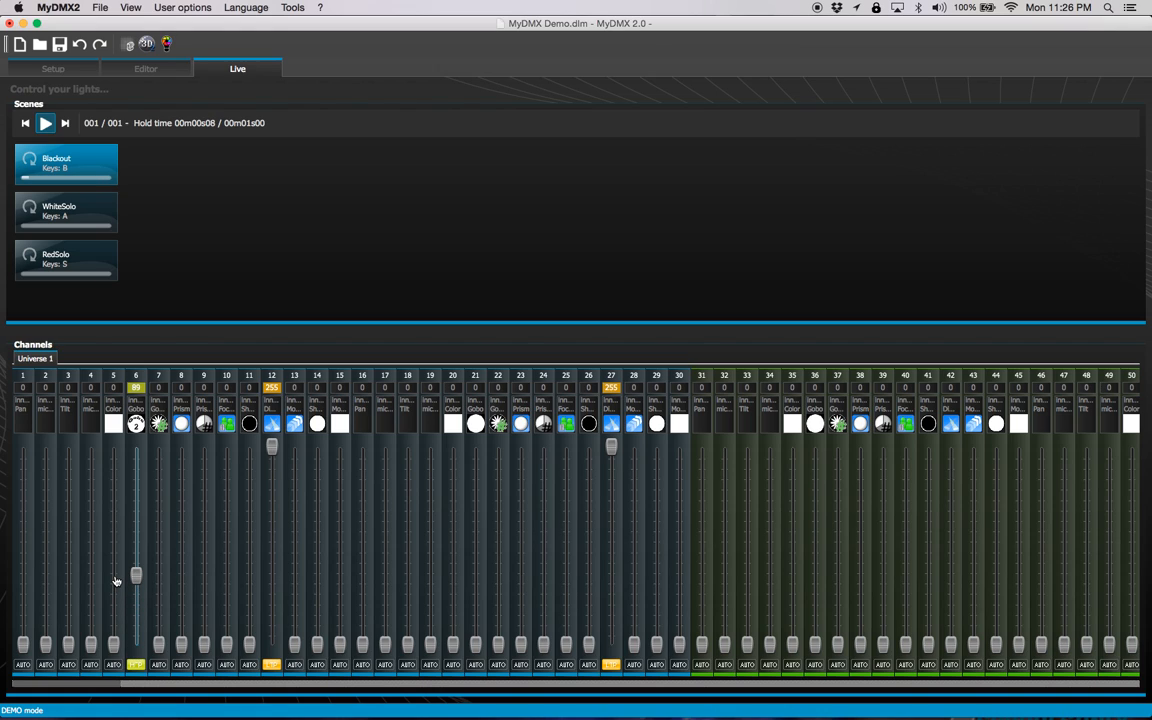